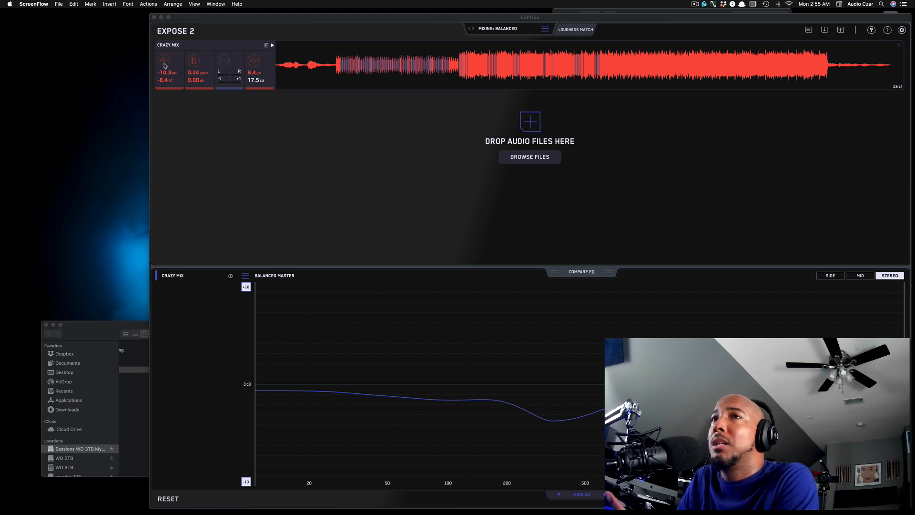
mouse_move(195, 63)
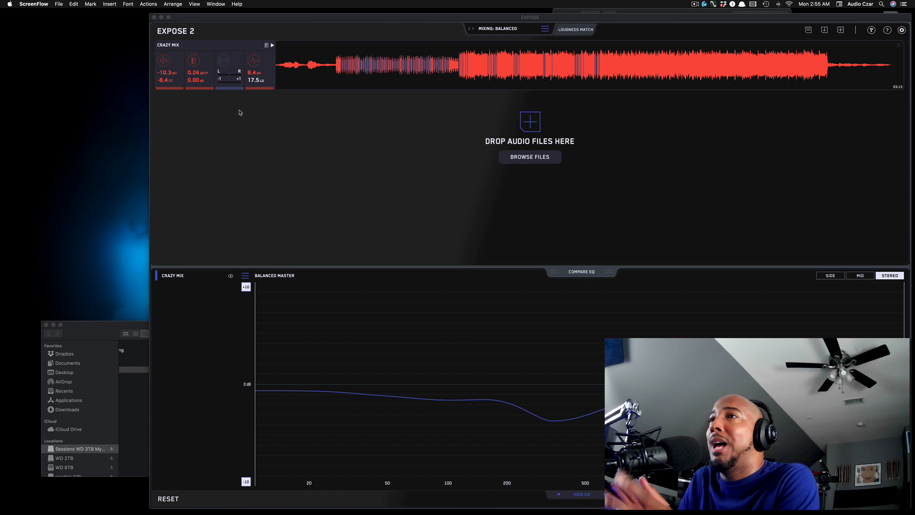
mouse_move(277, 108)
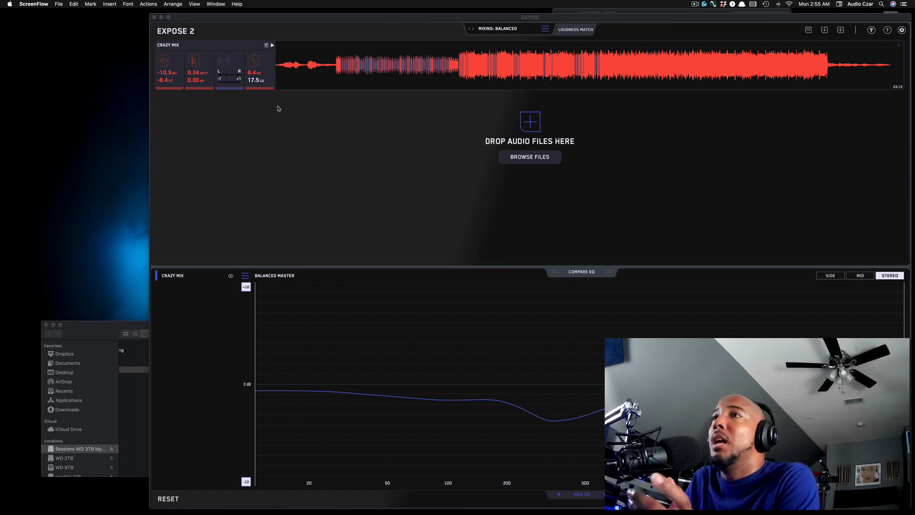
mouse_move(270, 47)
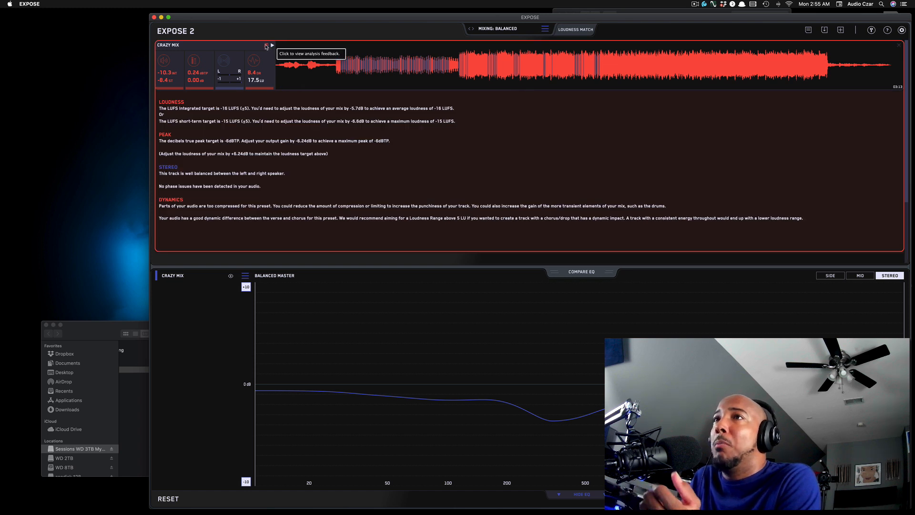
- Collapse the analysis feedback so the Crazy Mix waveform shows again
click(266, 45)
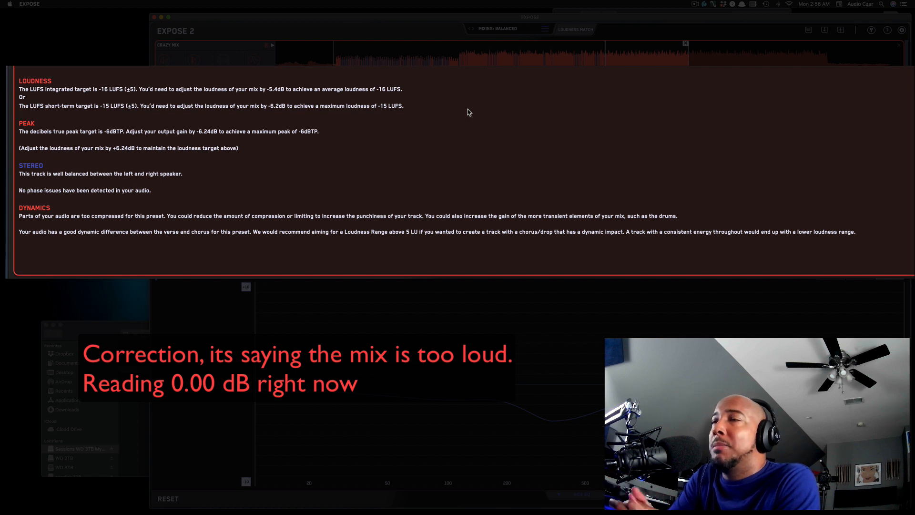
mouse_move(369, 27)
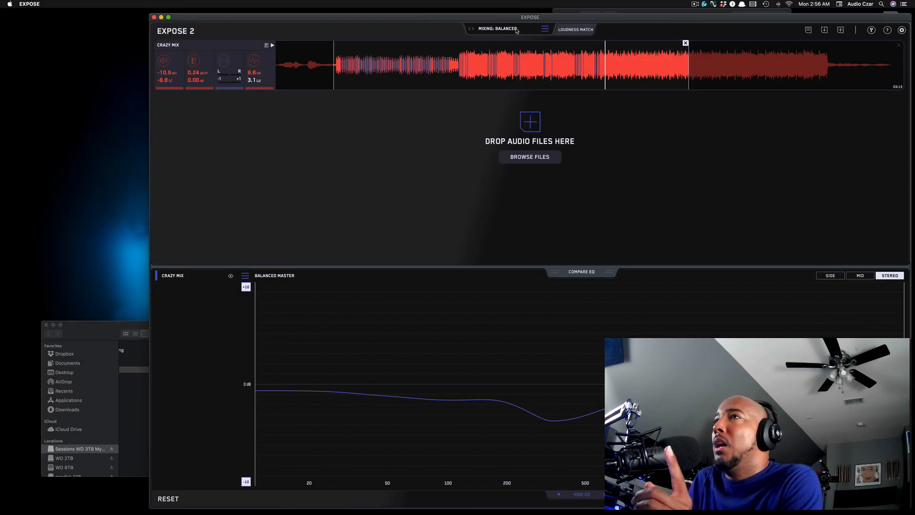
- Switch the analysis preset to Mixing > Punchy, giving a −17 LUFS integrated target
click(496, 29)
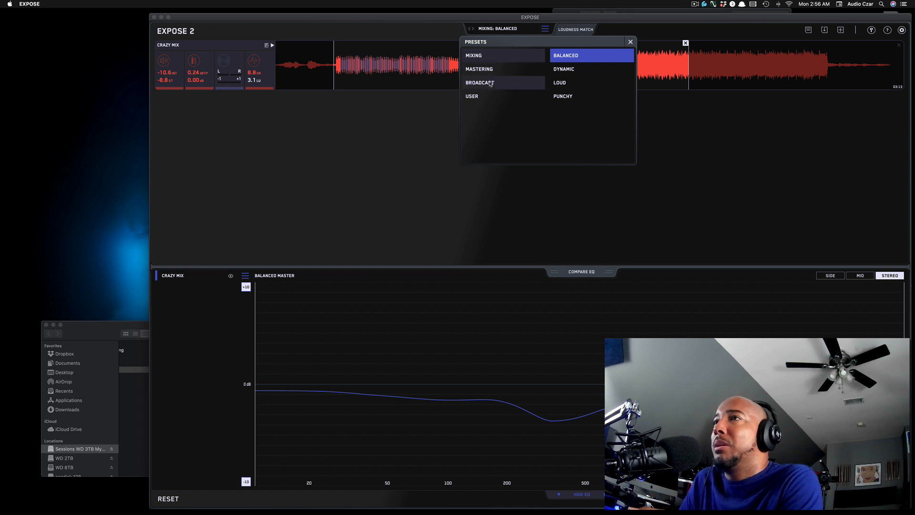
mouse_move(495, 99)
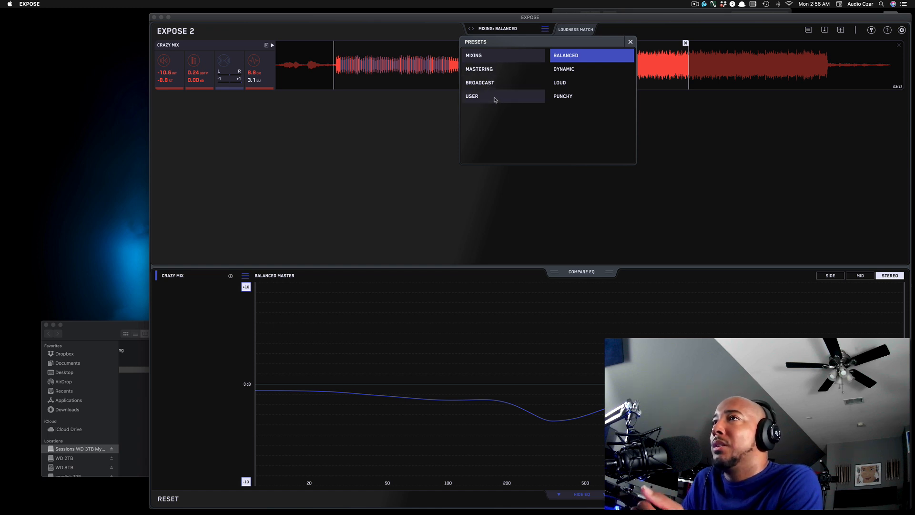
mouse_move(582, 68)
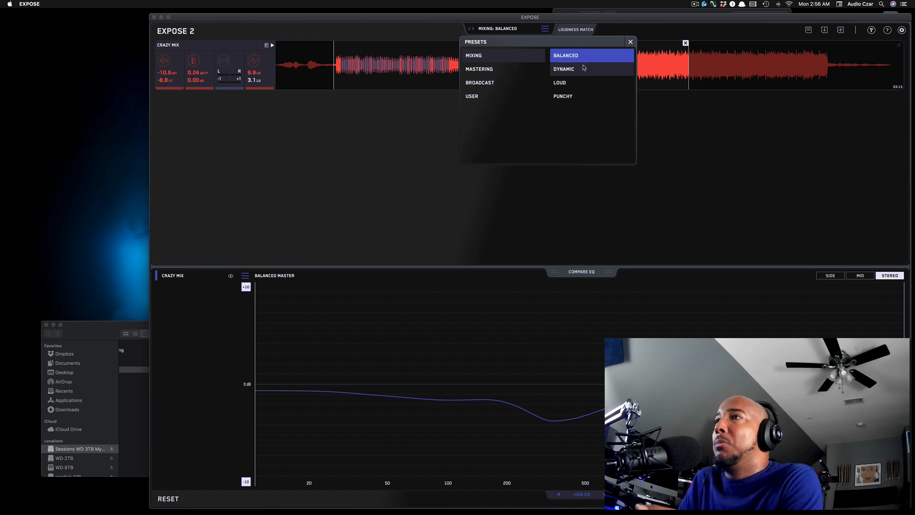
click(563, 96)
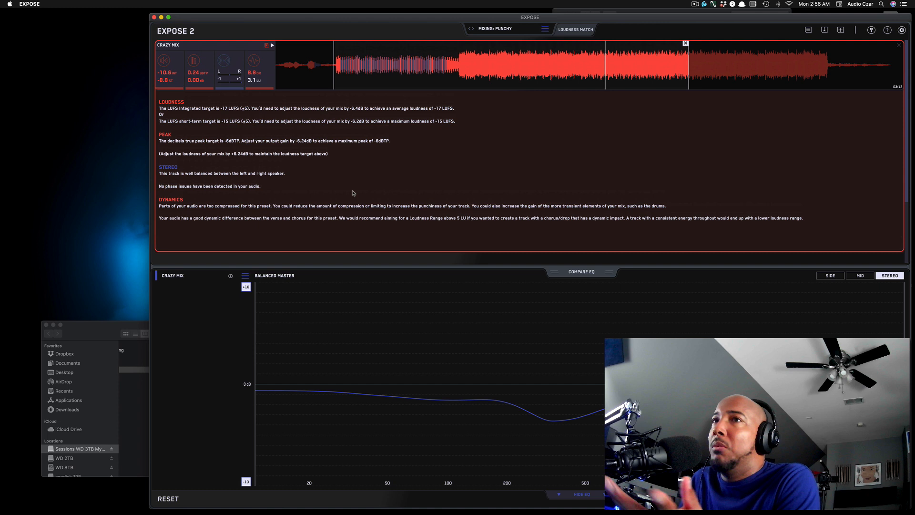
mouse_move(363, 204)
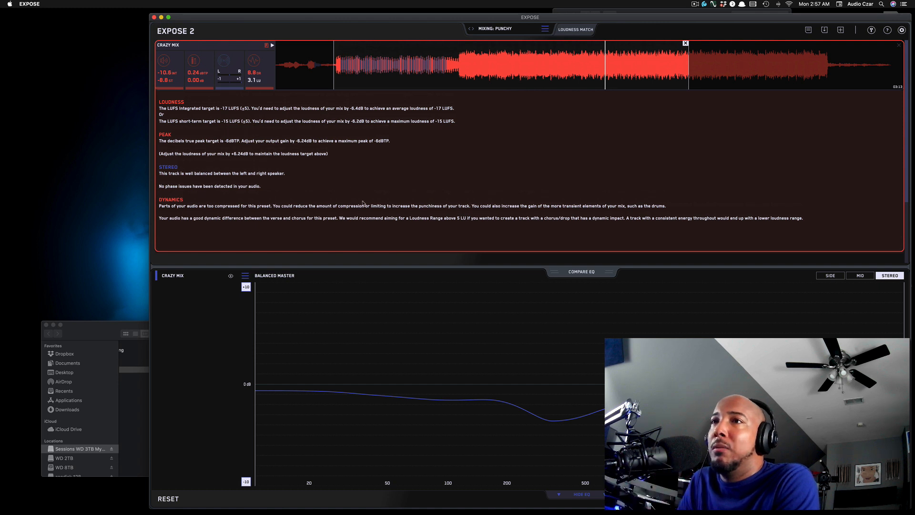
mouse_move(177, 212)
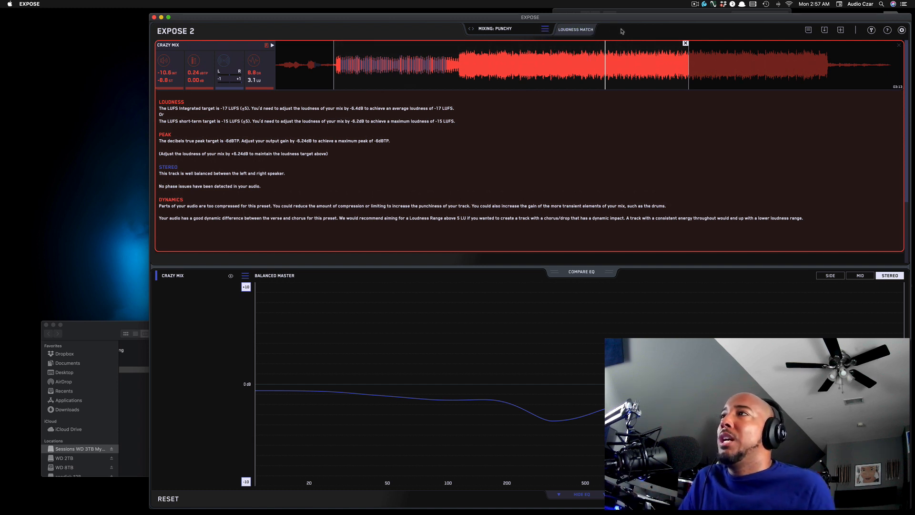
- Close the Punchy analysis feedback before switching to Finder's Mixdown folder
click(574, 29)
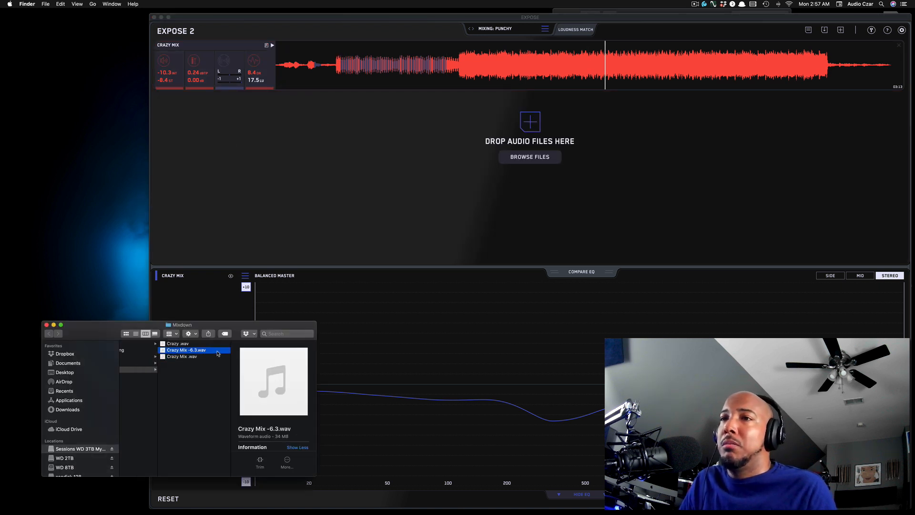
- Load Crazy Mix -6.3.wav as a second track and bring up the Compare EQ presets
double_click(186, 350)
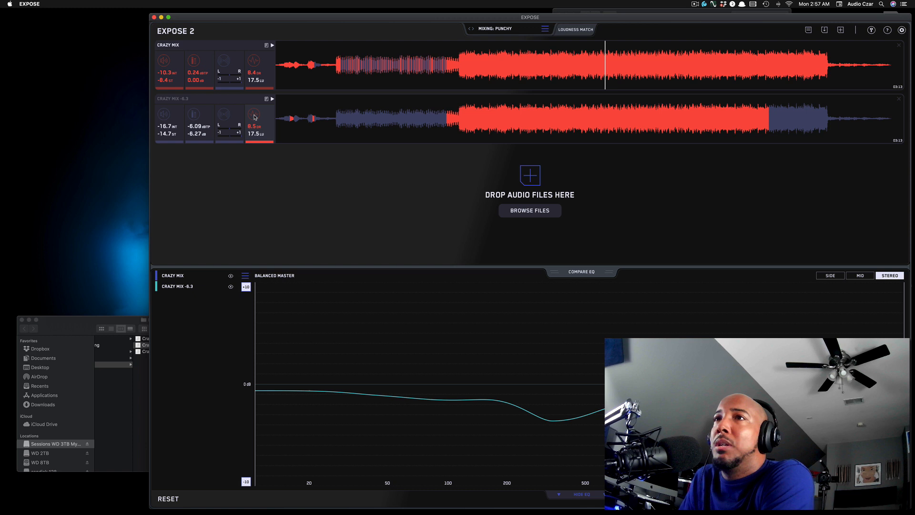
click(254, 115)
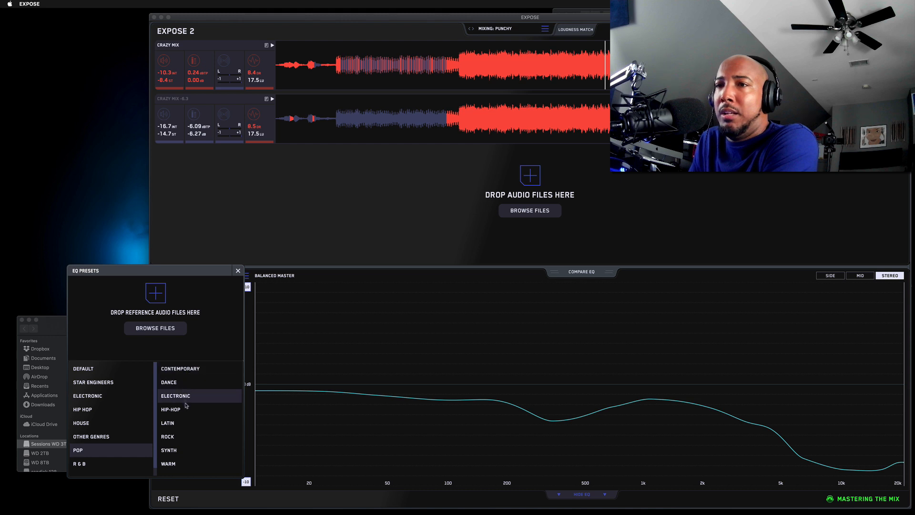
- Try Dance and Contemporary curves, then set the Compare EQ reference to Rock
click(169, 381)
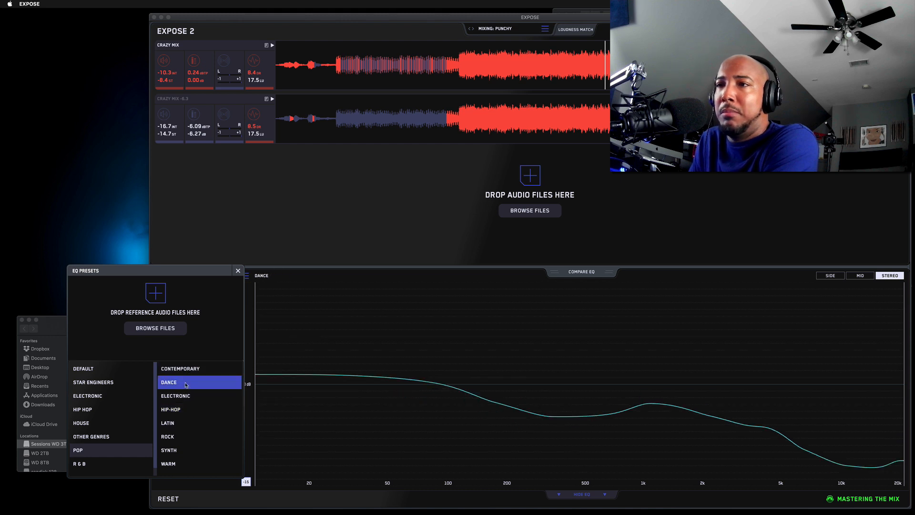
click(180, 368)
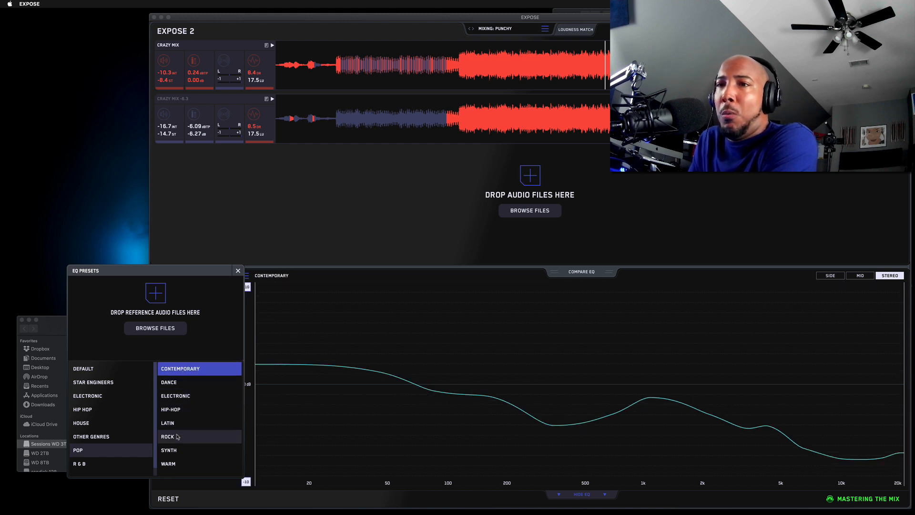
click(167, 436)
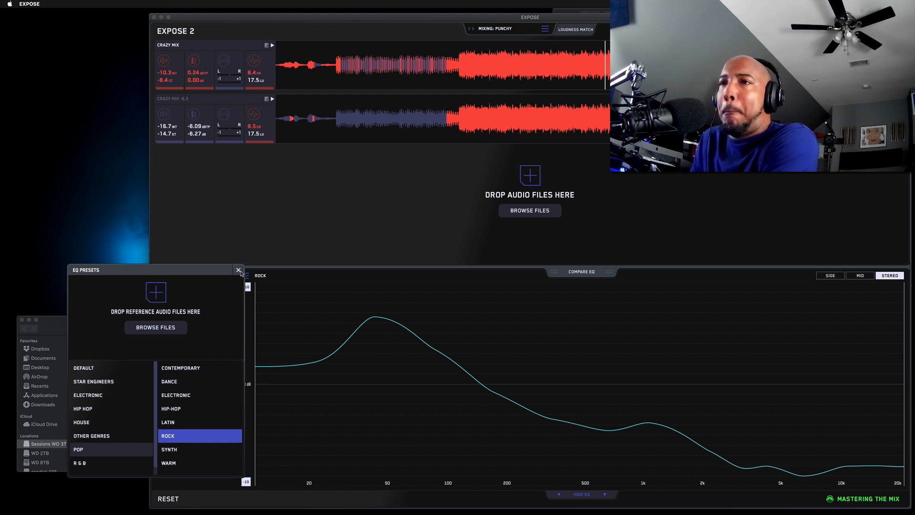
click(238, 270)
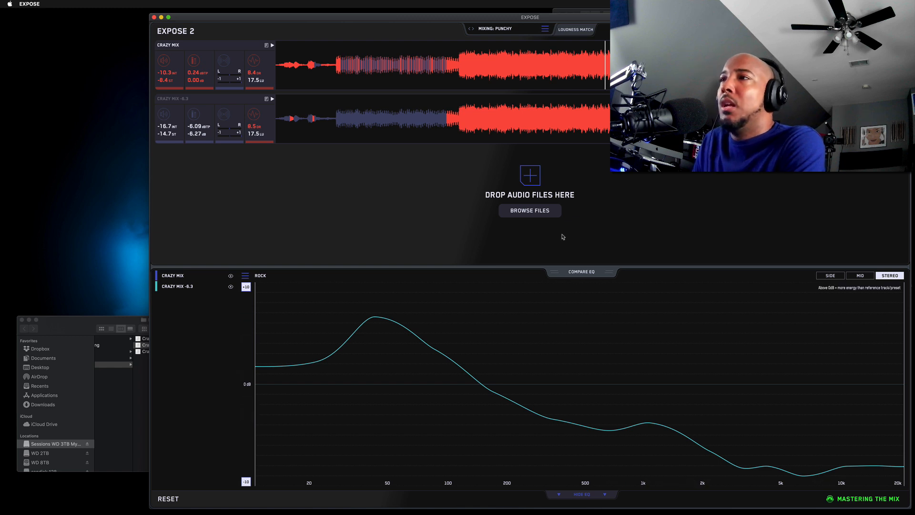
mouse_move(566, 237)
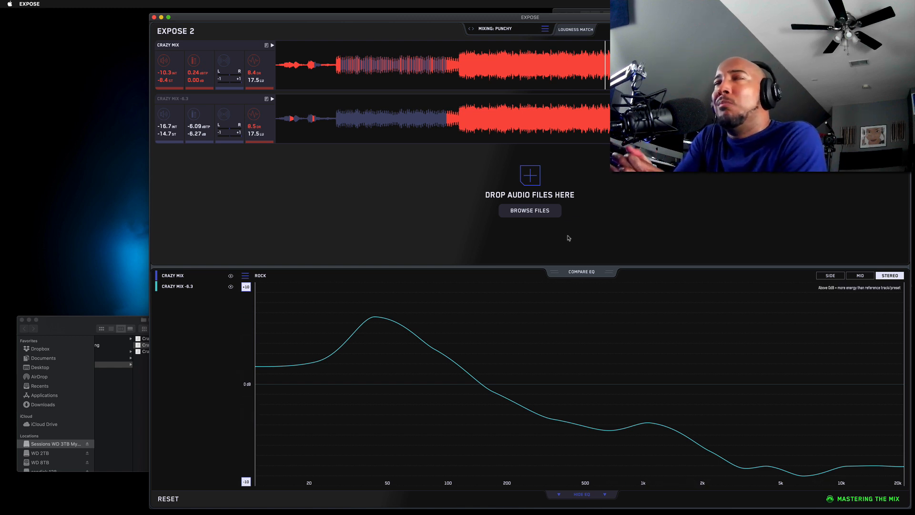